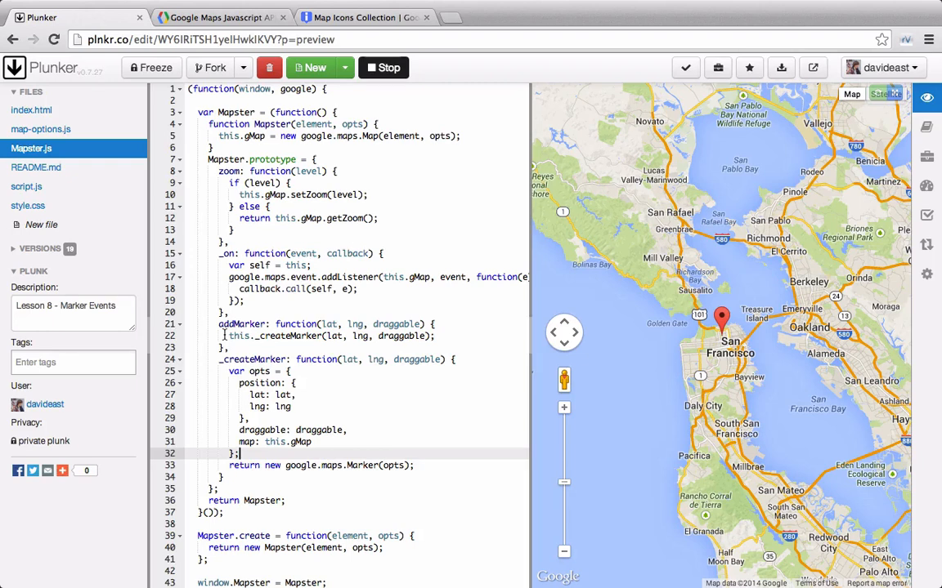
# - Switch to script.js to rewrite the addMarker call with a lat/lng object
pyautogui.click(26, 186)
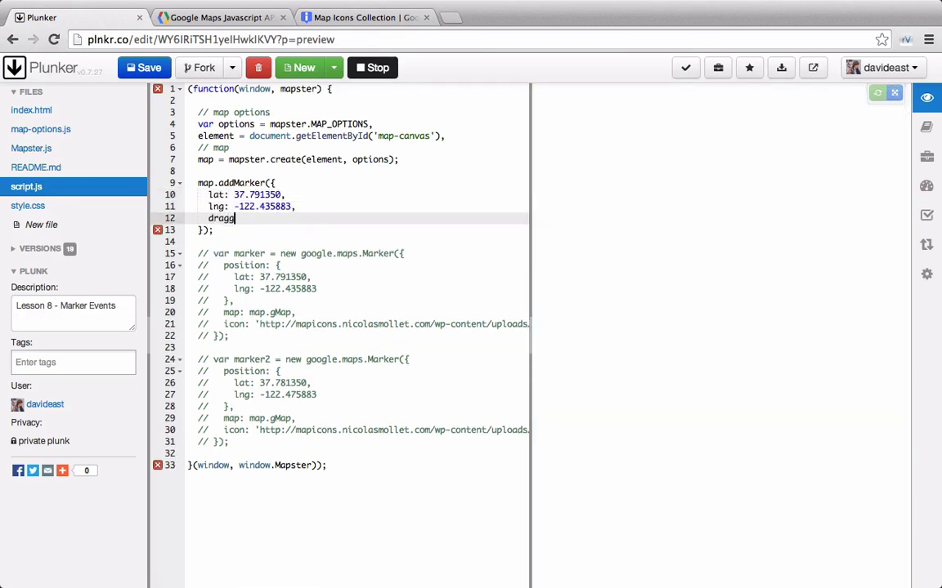
# - Add draggable: true to the marker, then change Mapster's addMarker to take opts
pyautogui.write('draggable: true,')
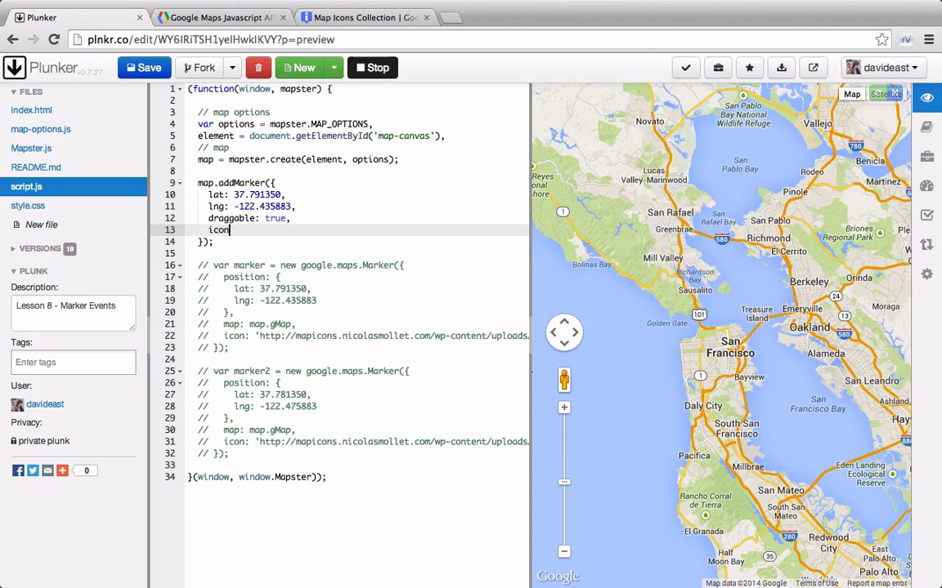
pyautogui.click(31, 147)
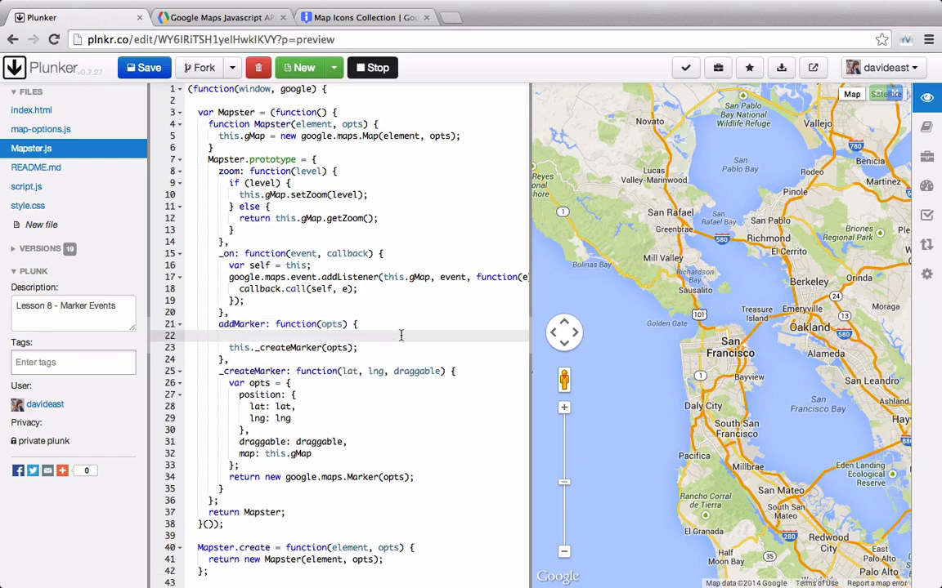
pyautogui.write('opts.map = this.gMap;')
pyautogui.write('opts.position = {')
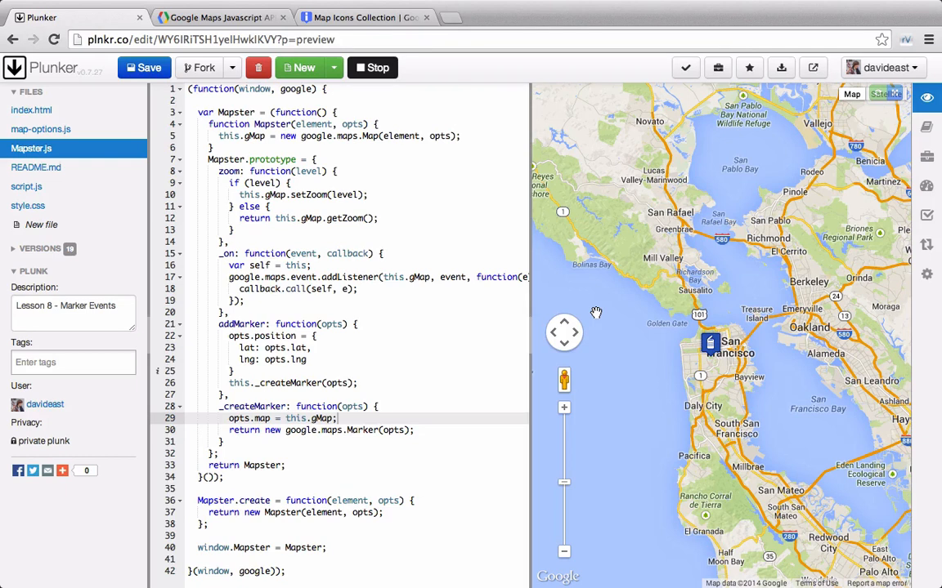
# - Add visible: true and id: 1 to the addMarker options in script.js
pyautogui.click(26, 186)
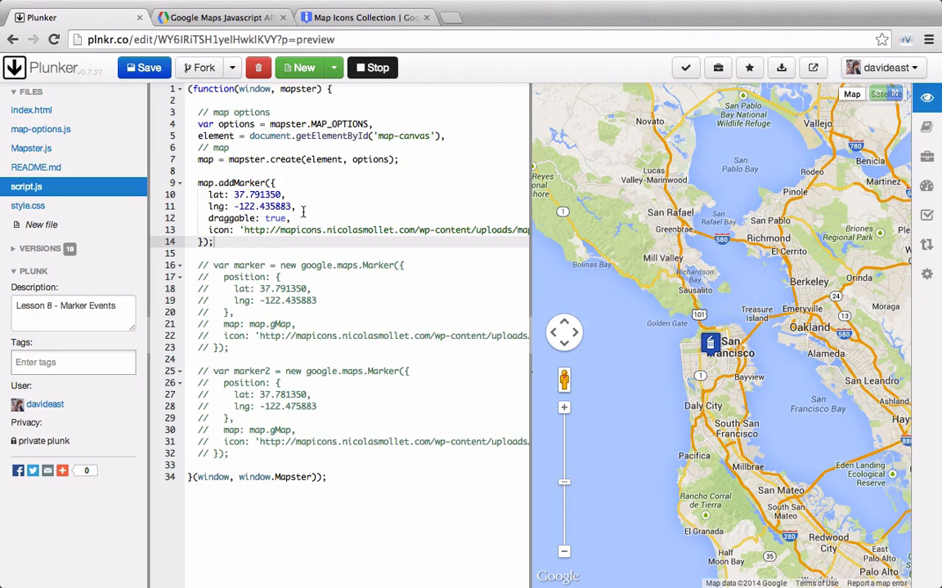
pyautogui.write('visibl')
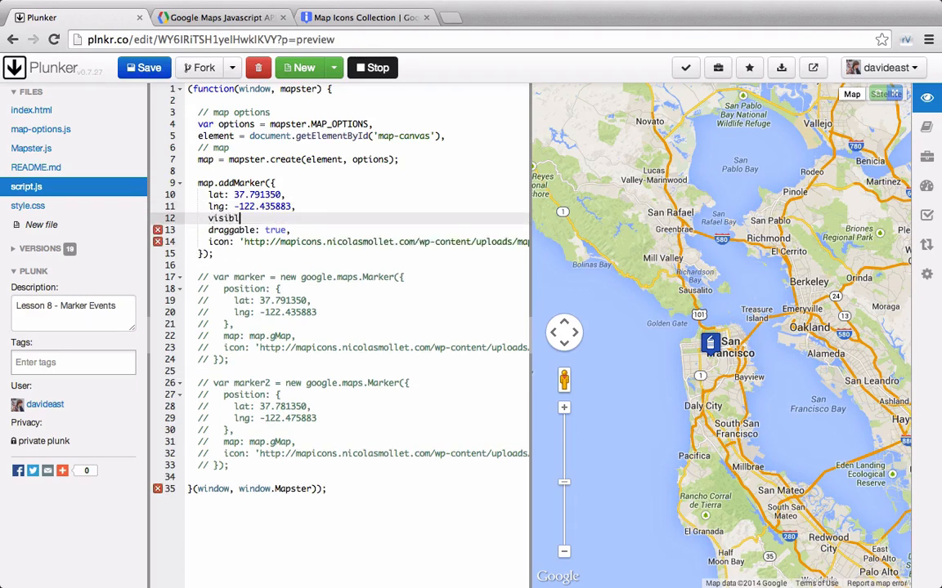
pyautogui.write('e: false,')
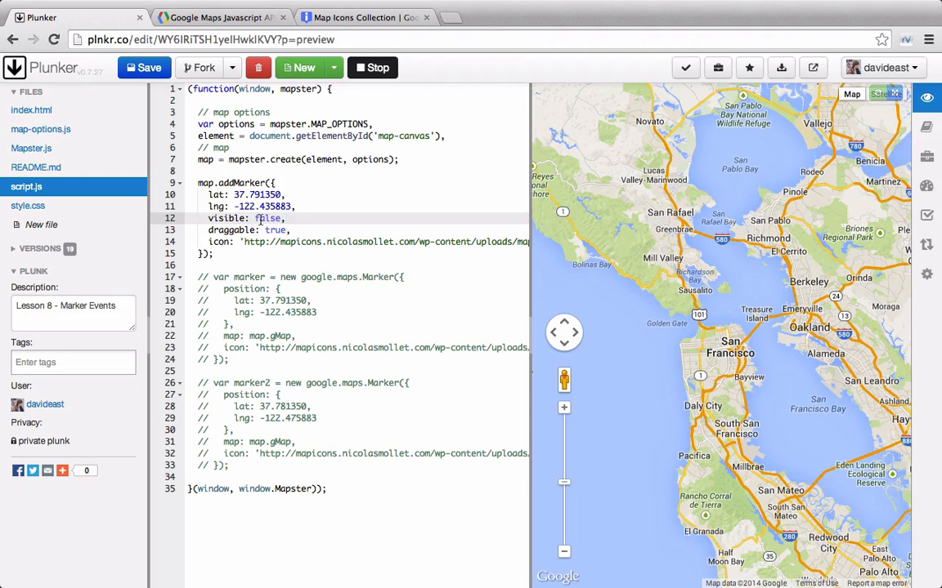
pyautogui.write('true')
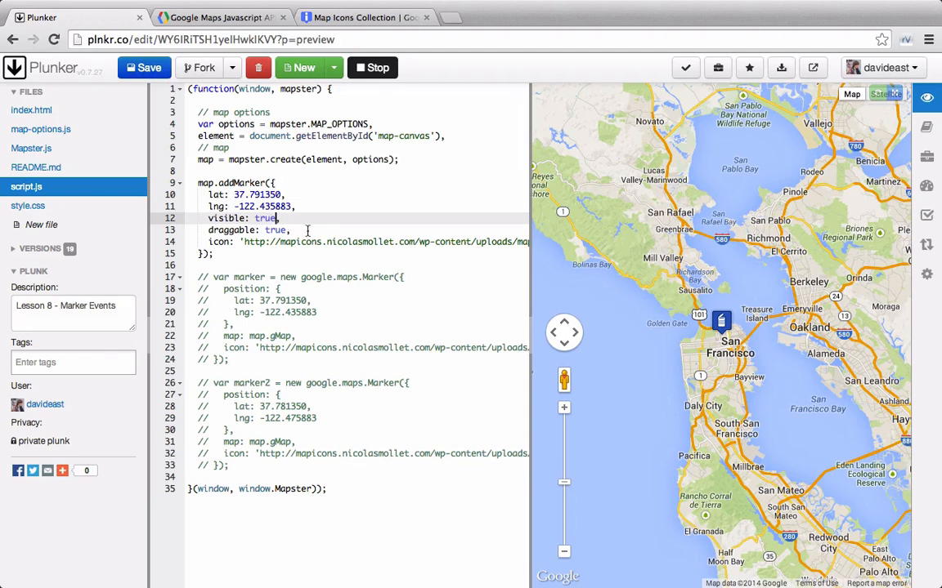
pyautogui.press('Return')
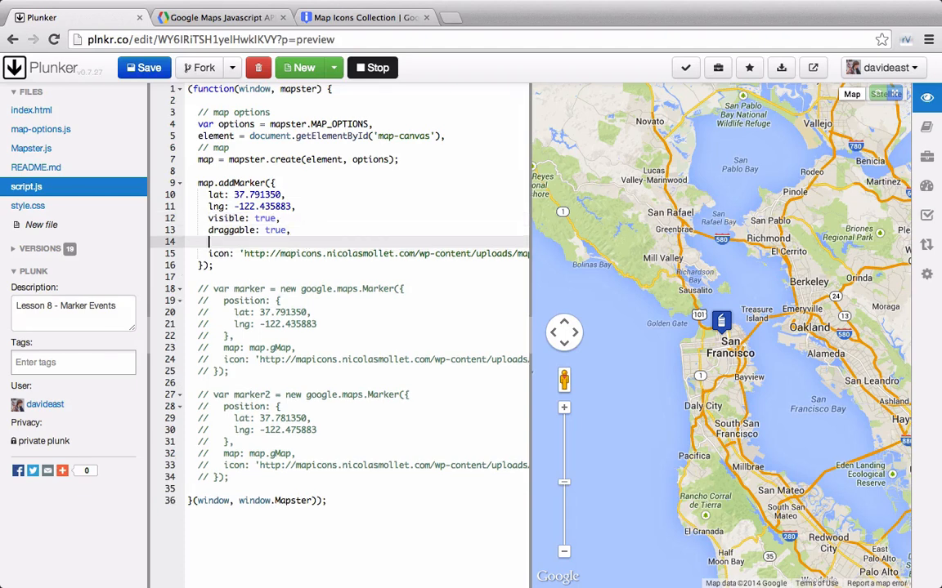
pyautogui.write('id: 1,')
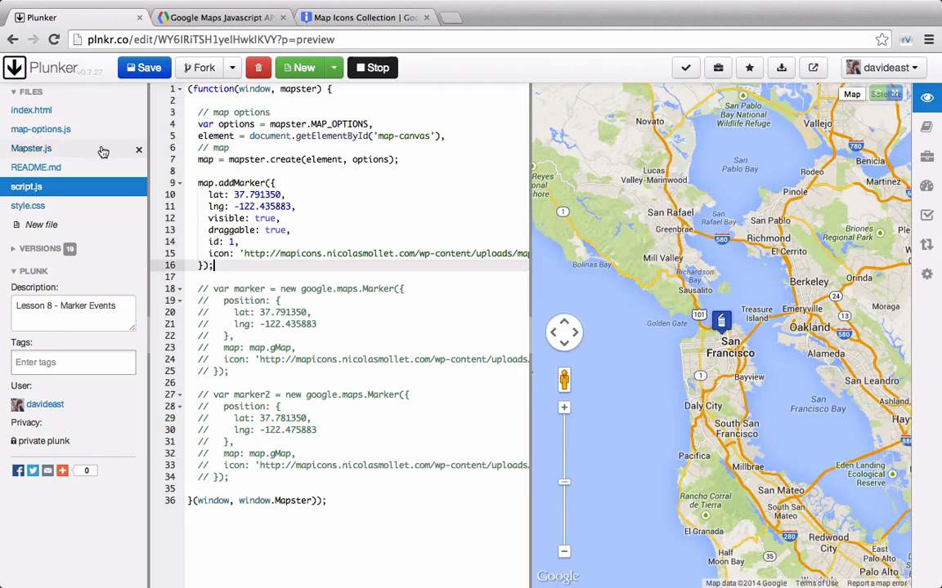
# - Log the created marker in Mapster.js to inspect its id 1 option in the console
pyautogui.click(31, 148)
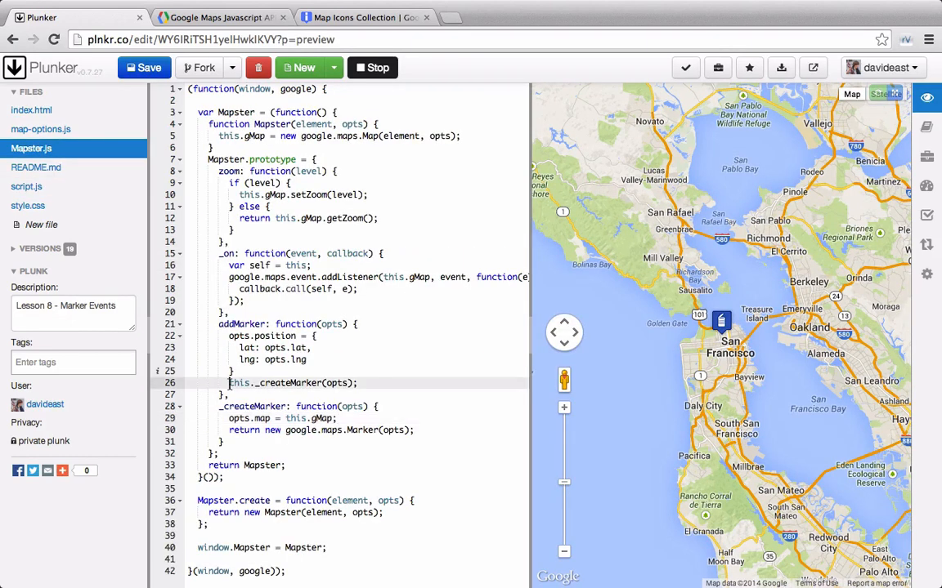
pyautogui.write('console.log(')
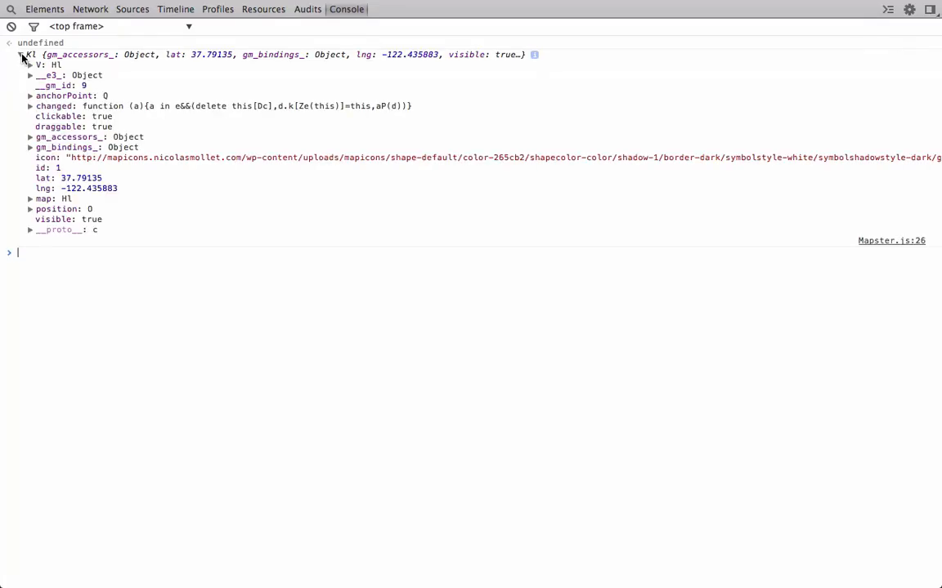
pyautogui.moveTo(46, 177)
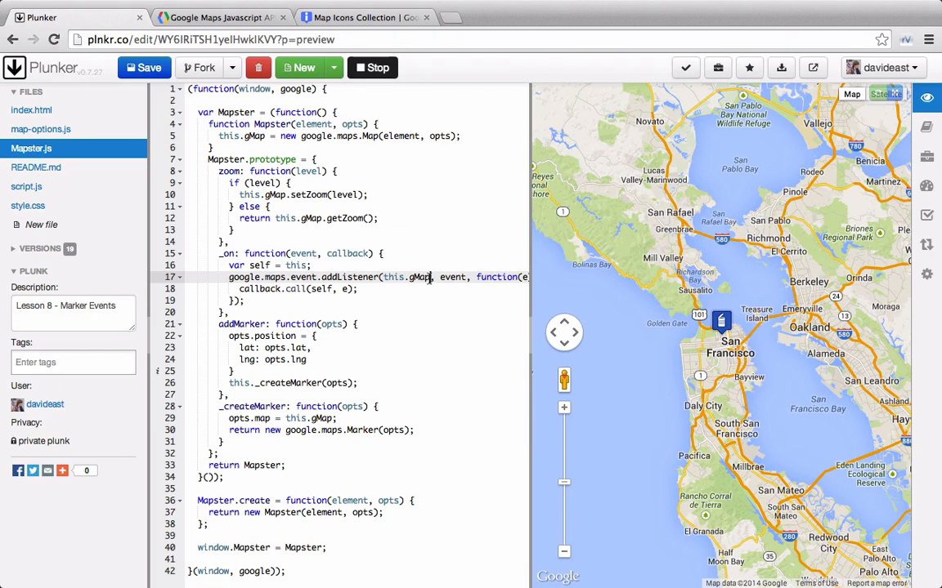
# - Make _on take opts and have addMarker call this._on({ obj: marker })
pyautogui.doubleClick(303, 253)
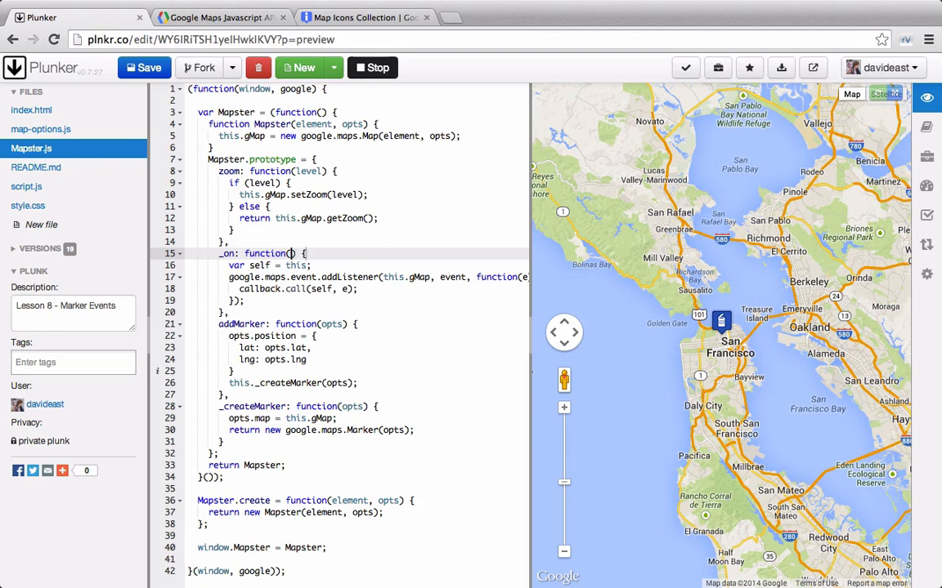
pyautogui.write('opts')
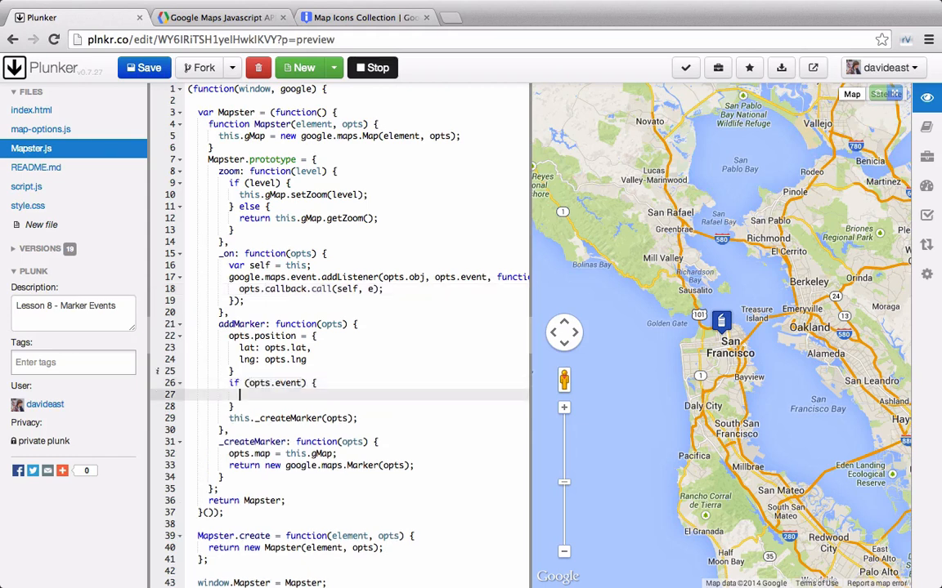
pyautogui.write('thi')
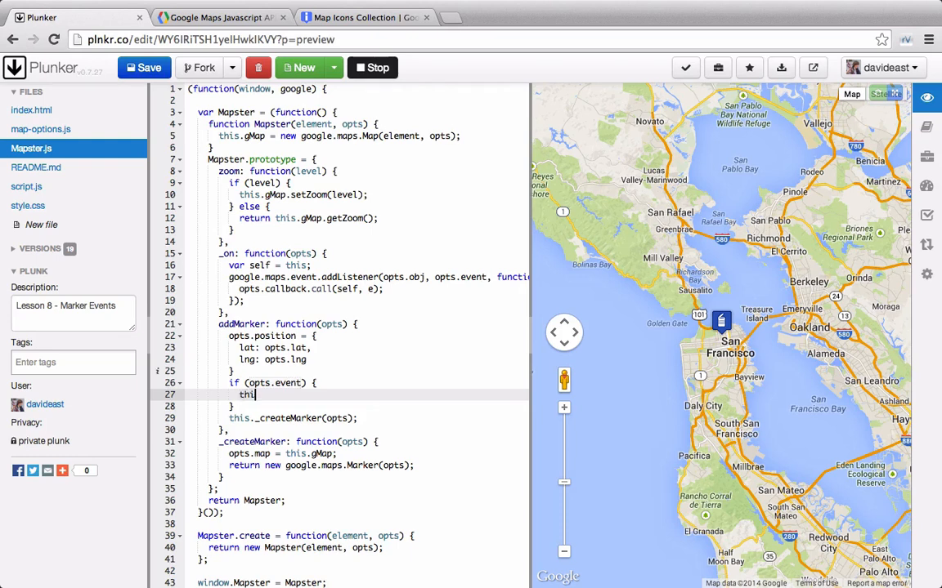
pyautogui.write('s._on();')
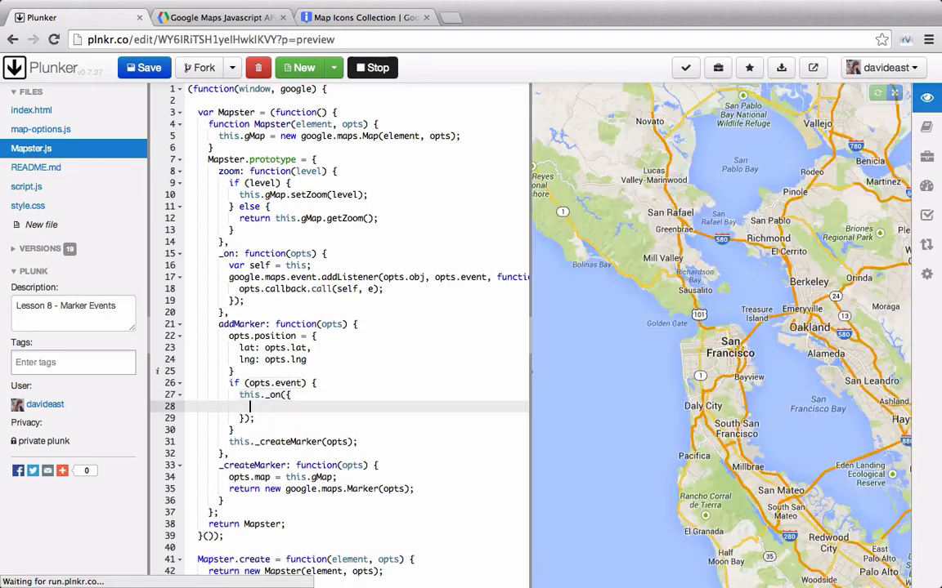
pyautogui.write('obj:')
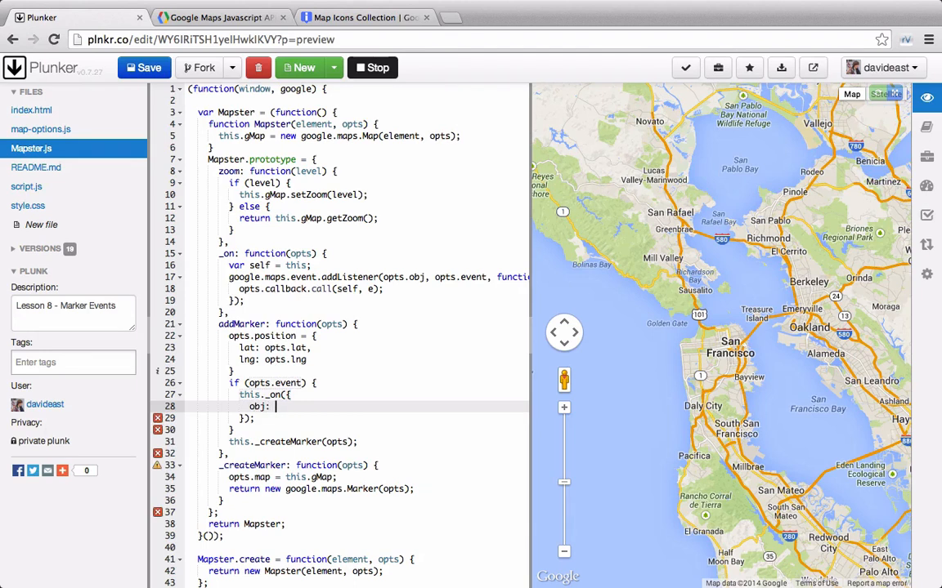
pyautogui.write('marker')
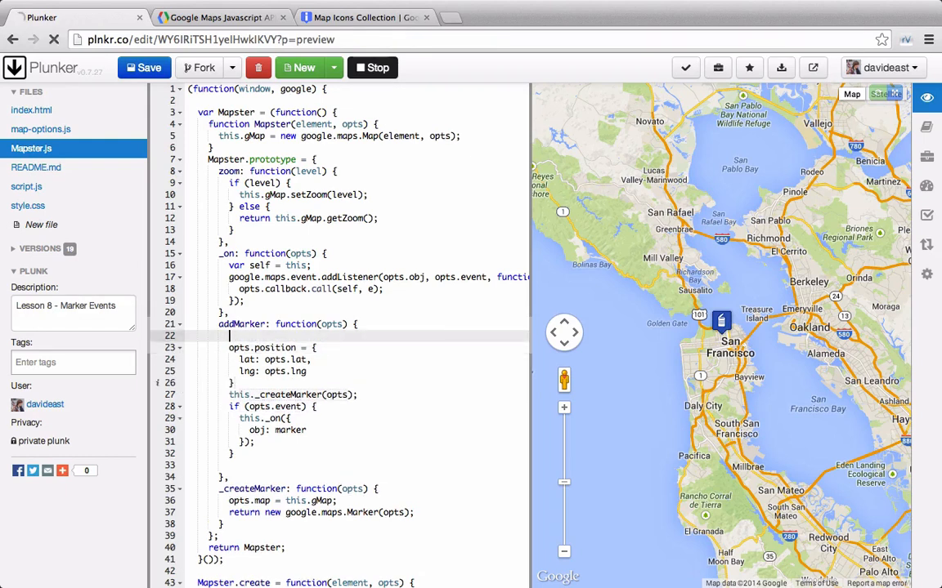
# - Declare var marker and store the _createMarker result in it
pyautogui.write('var mark')
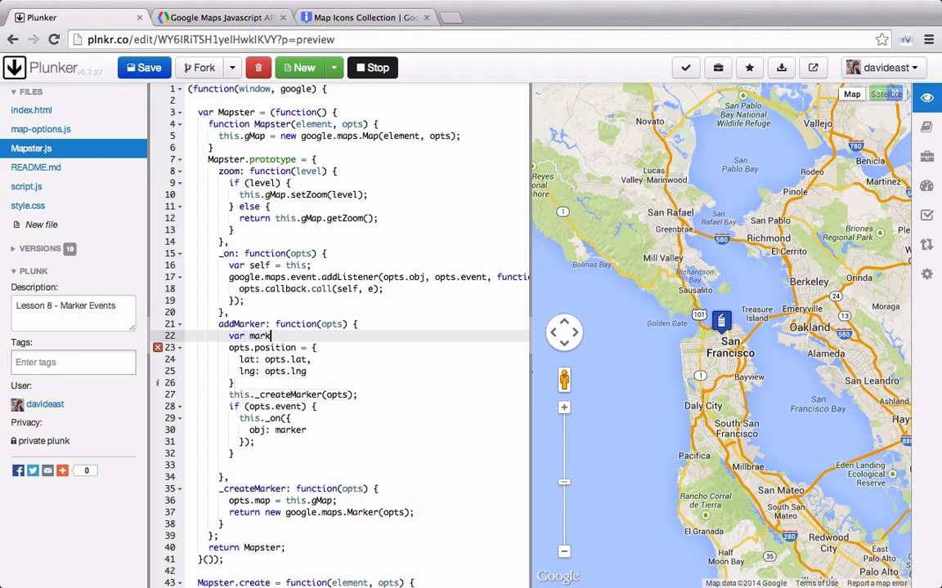
pyautogui.write('er;')
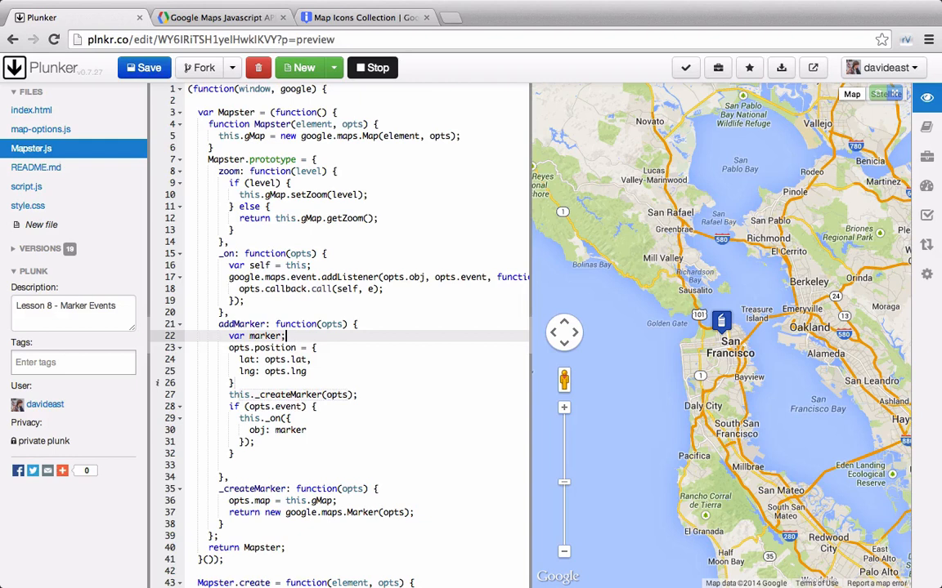
pyautogui.doubleClick(268, 336)
pyautogui.write(',')
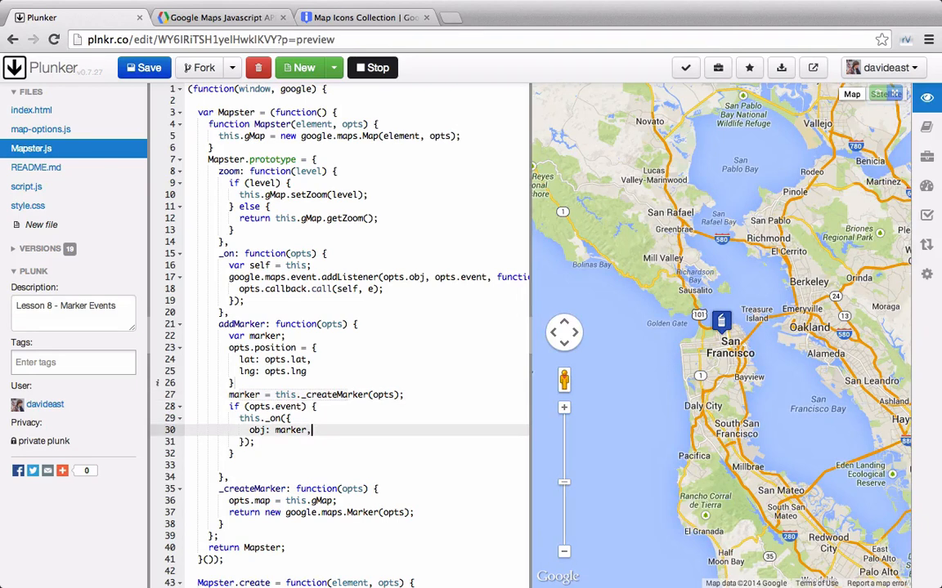
# - Pass event: opts.event.name and callback: opts.event.callback to this._on
pyautogui.write('event: o')
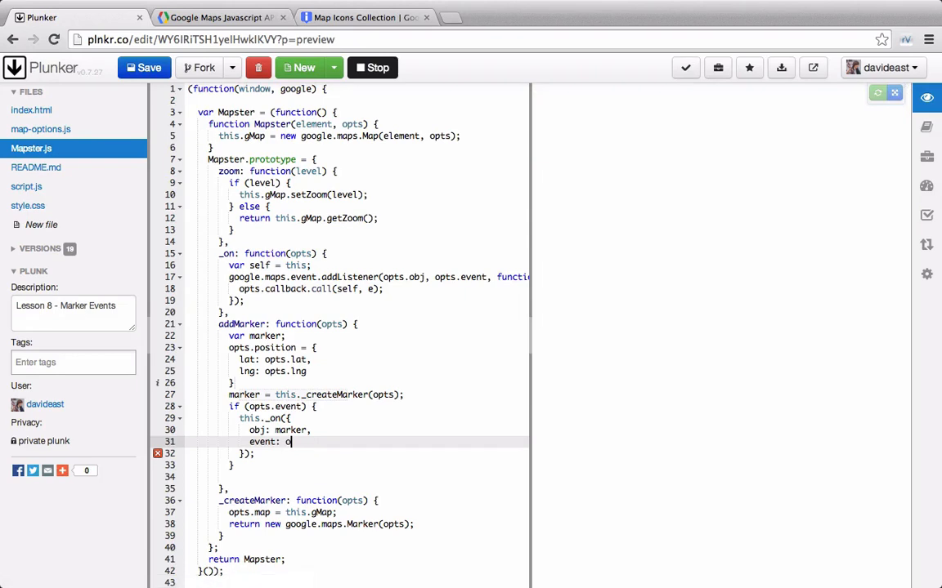
pyautogui.write('pts.event.name,')
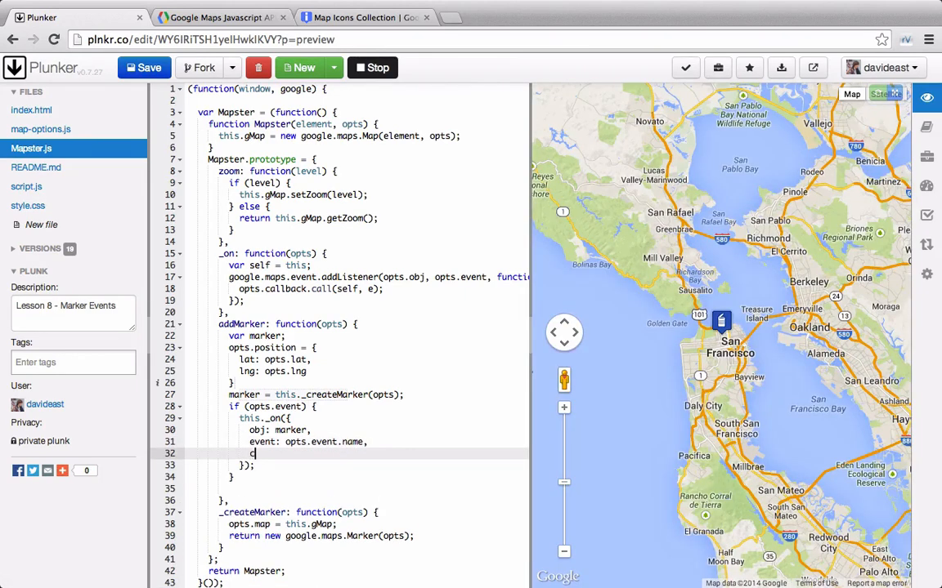
pyautogui.write('callback: opts.e')
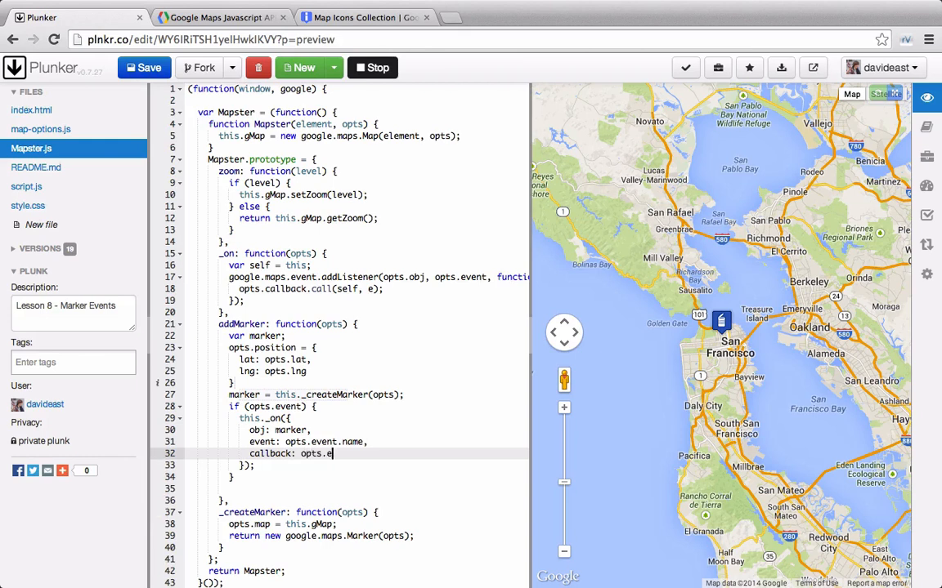
pyautogui.click(26, 187)
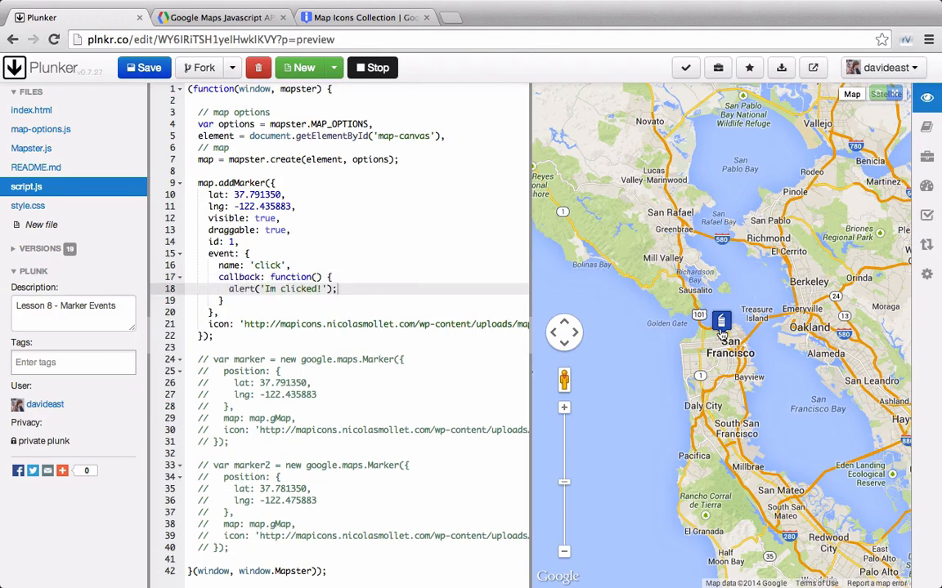
# - Click the marker in the preview and dismiss the 'Im clicked!' alert
pyautogui.click(721, 320)
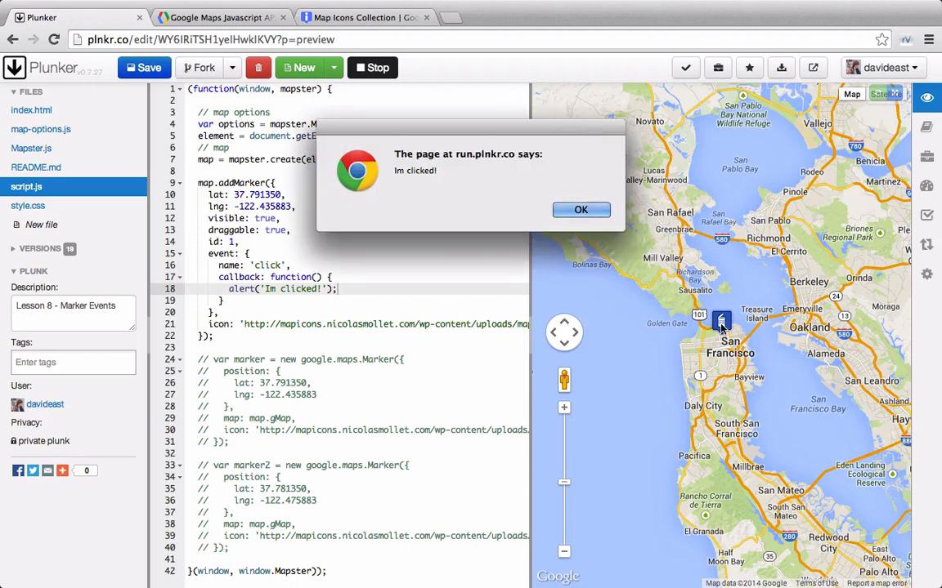
pyautogui.click(581, 209)
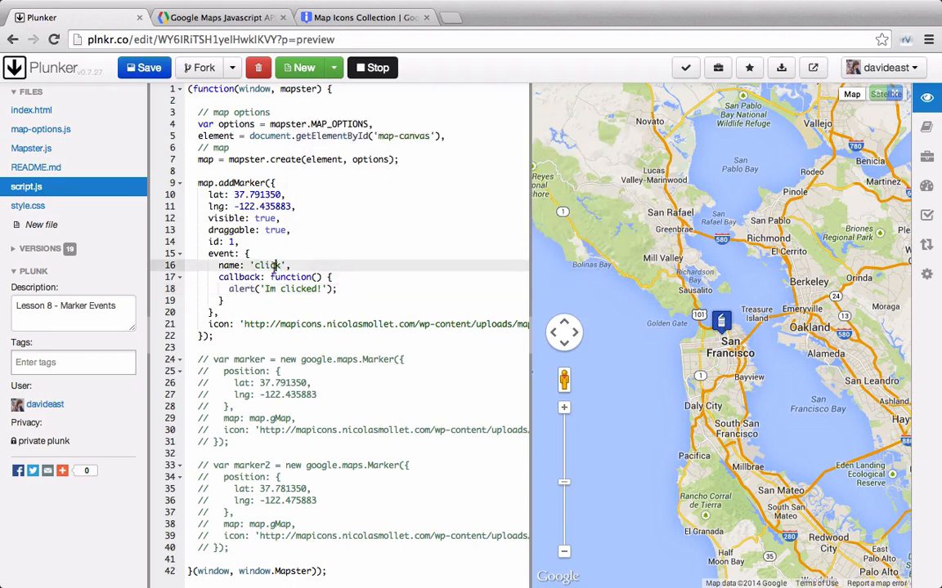
# - Switch the event to dragend, drag the marker south and dismiss 'Im done dragging!'
pyautogui.write('dragging')
pyautogui.write('dragend')
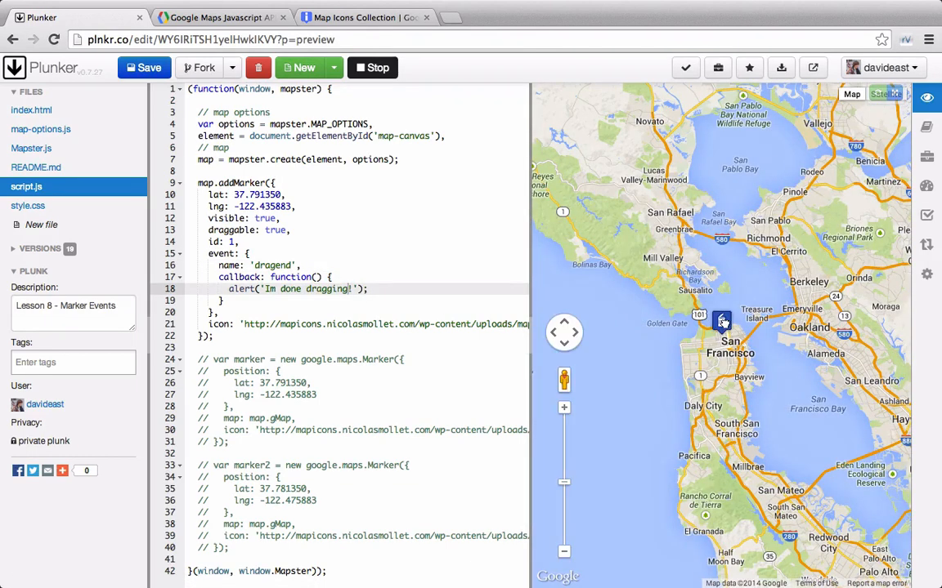
pyautogui.moveTo(723, 320); pyautogui.dragTo(700, 363)
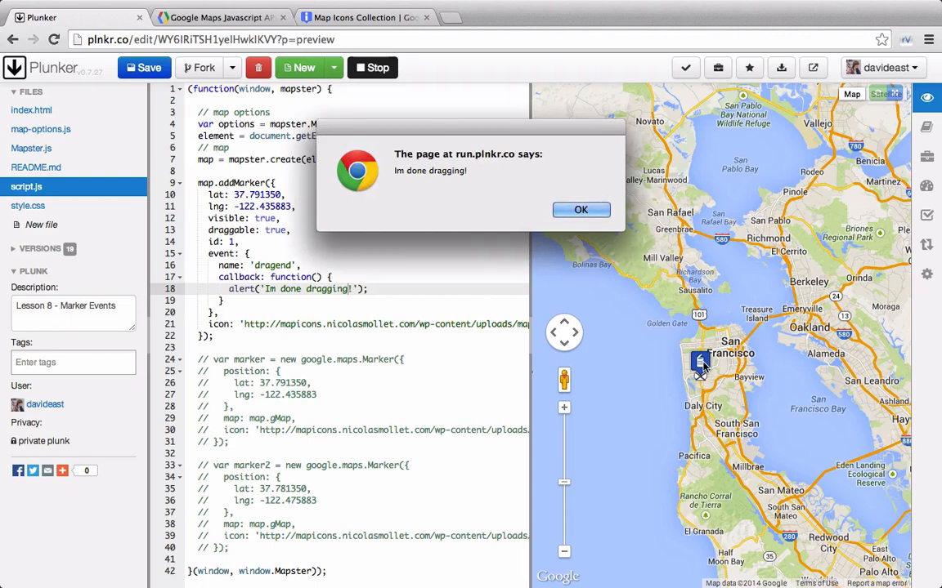
pyautogui.click(580, 209)
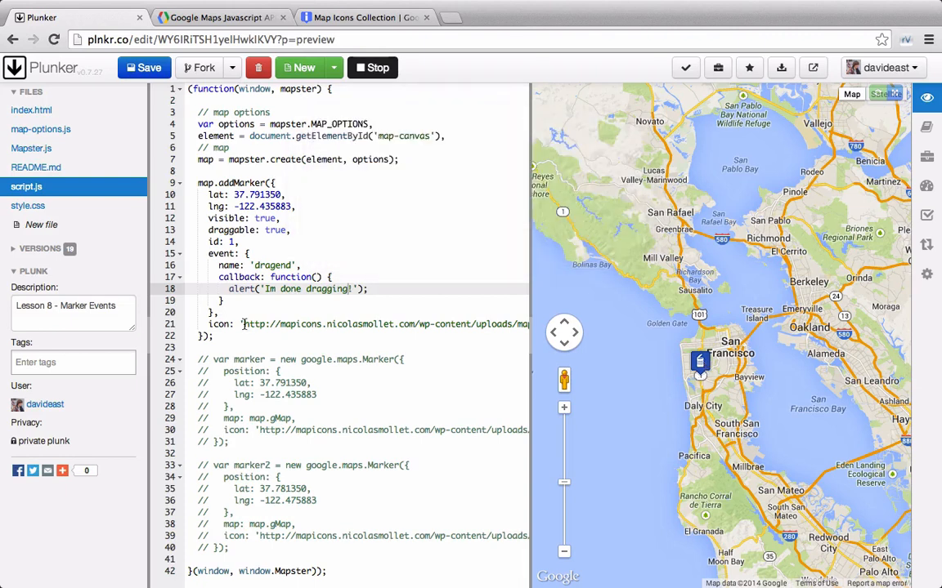